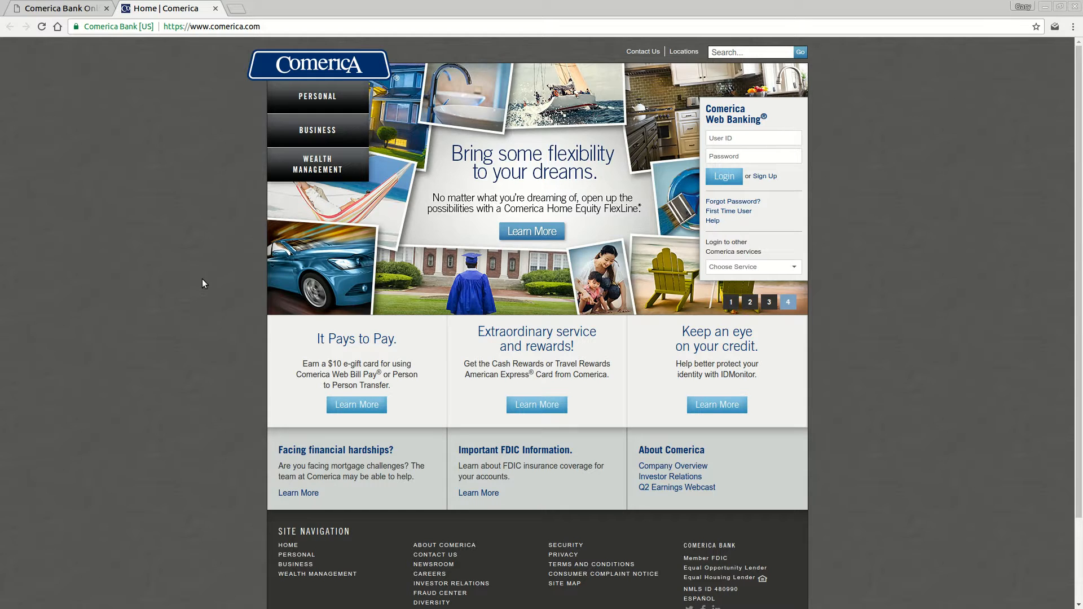
# Click through the row of controls beneath the homepage Web Banking login box.
pyautogui.click(731, 303)
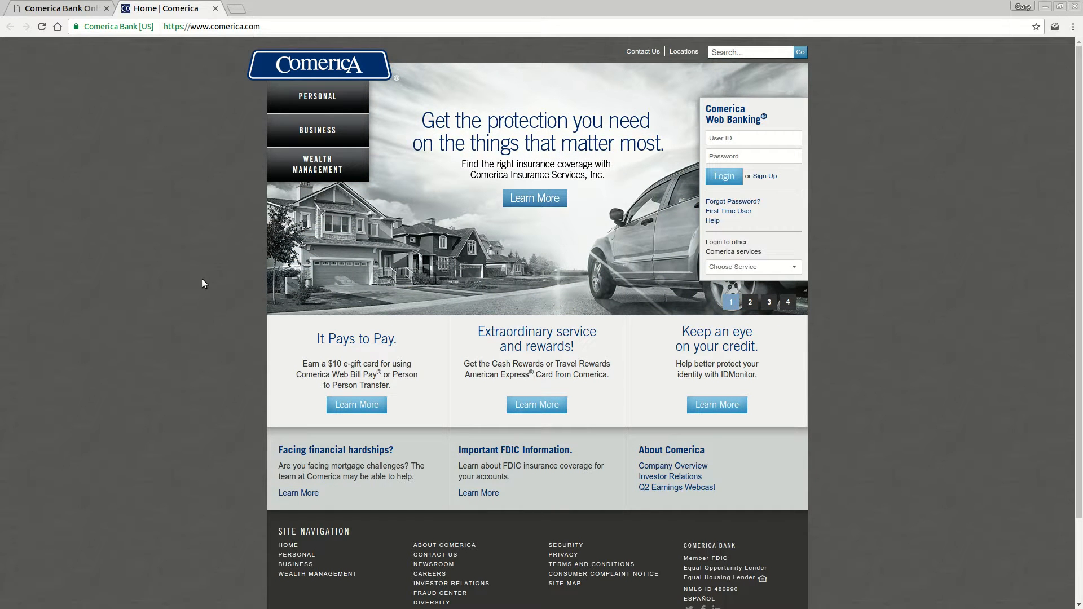
pyautogui.click(750, 303)
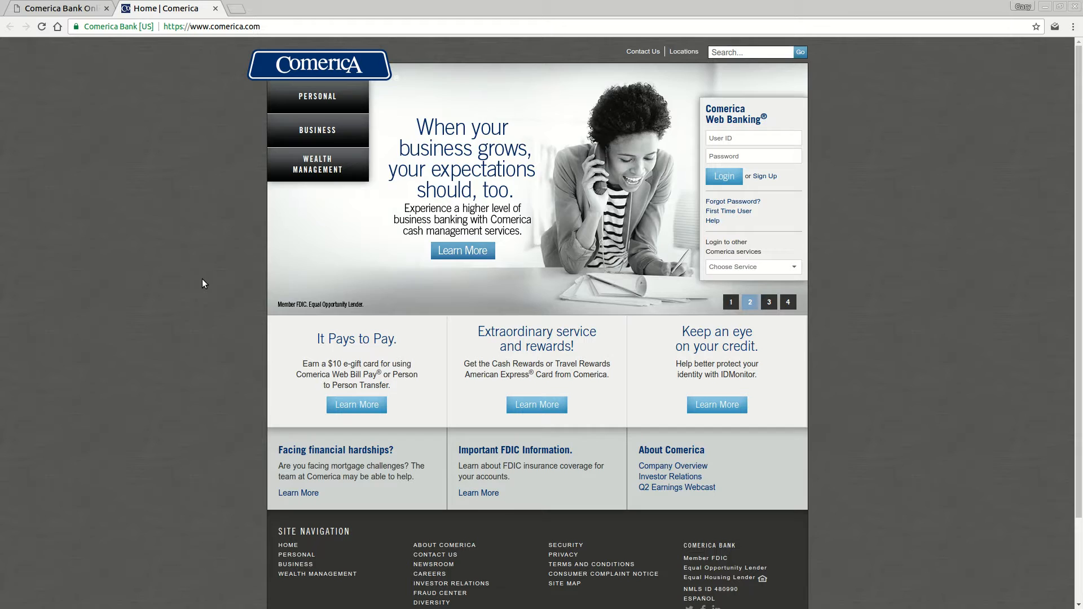
pyautogui.click(769, 301)
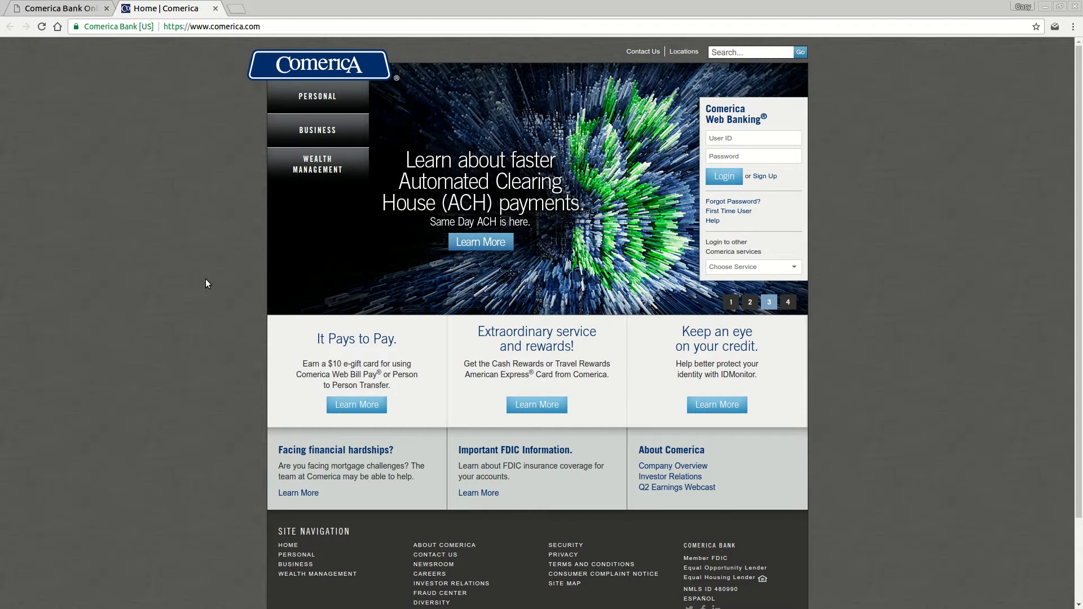
pyautogui.click(787, 302)
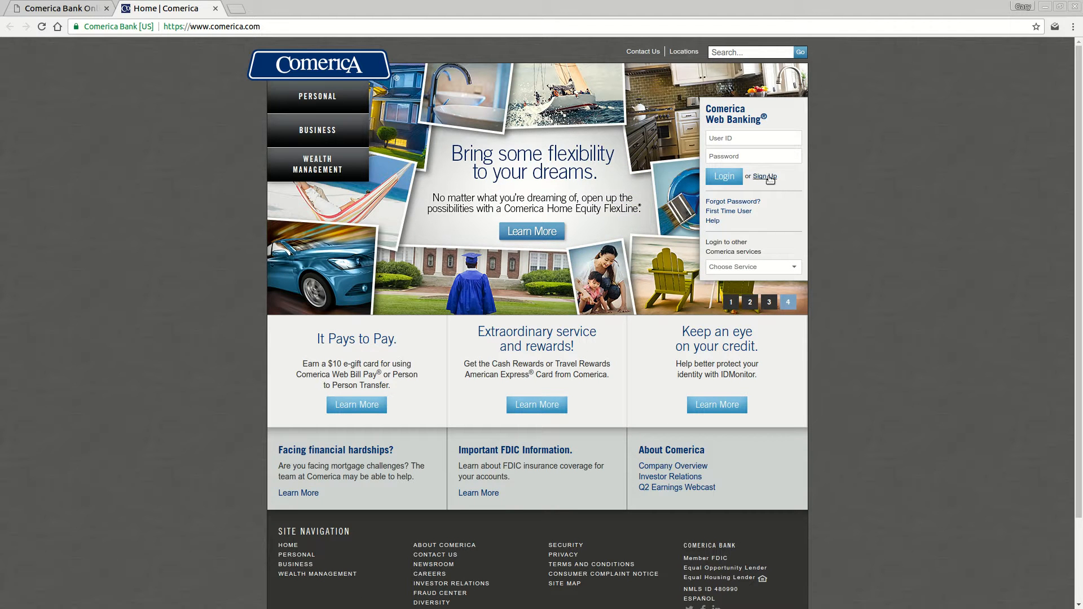
# Open the Web Banking Online Enrollment Form via Sign Up, then close its tab.
pyautogui.click(763, 177)
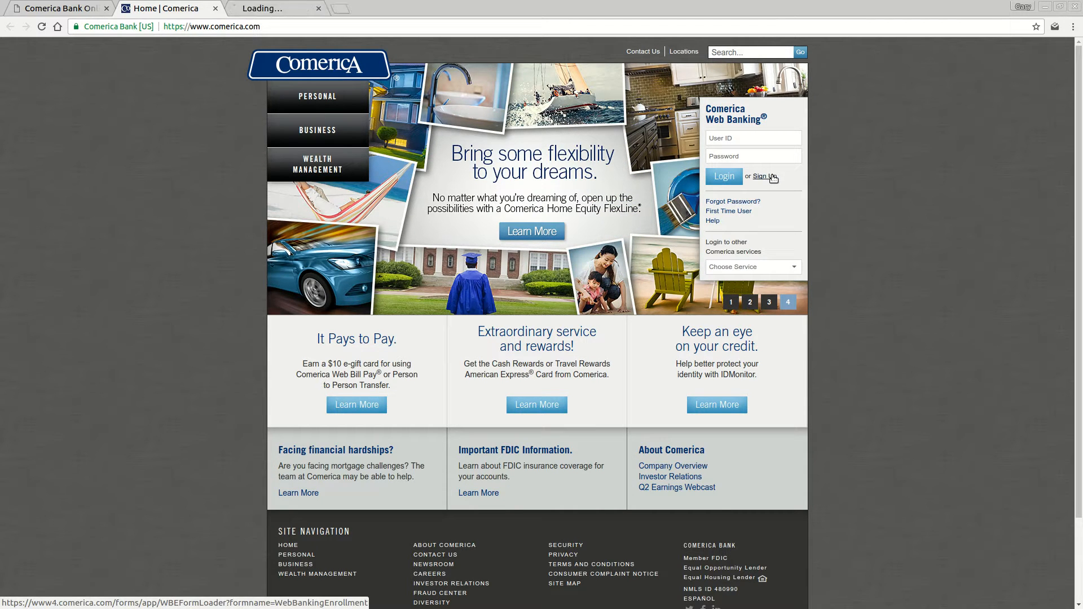
pyautogui.click(763, 177)
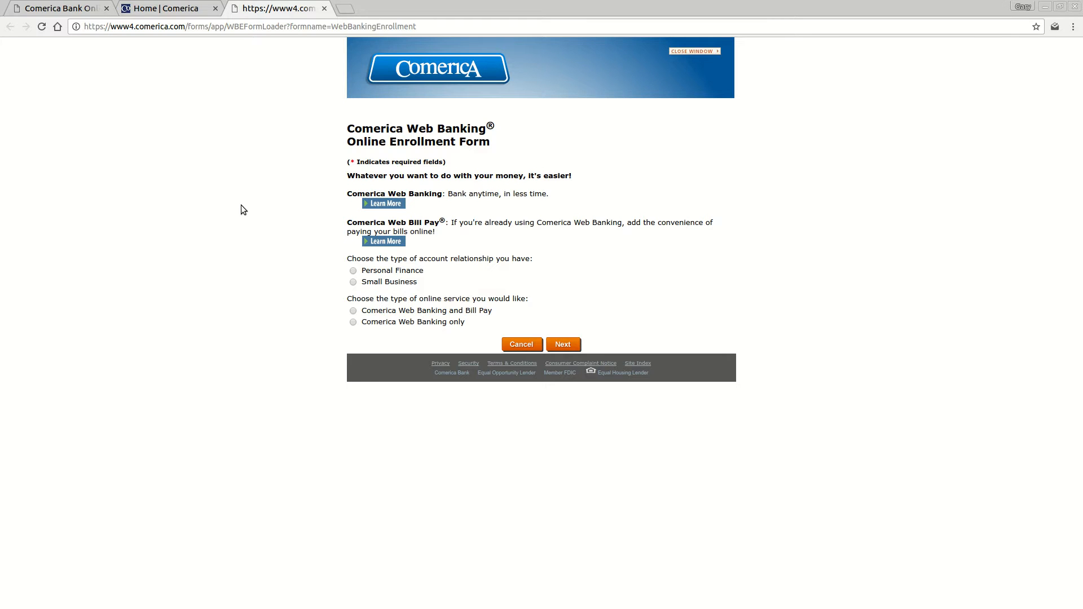
pyautogui.moveTo(563, 348)
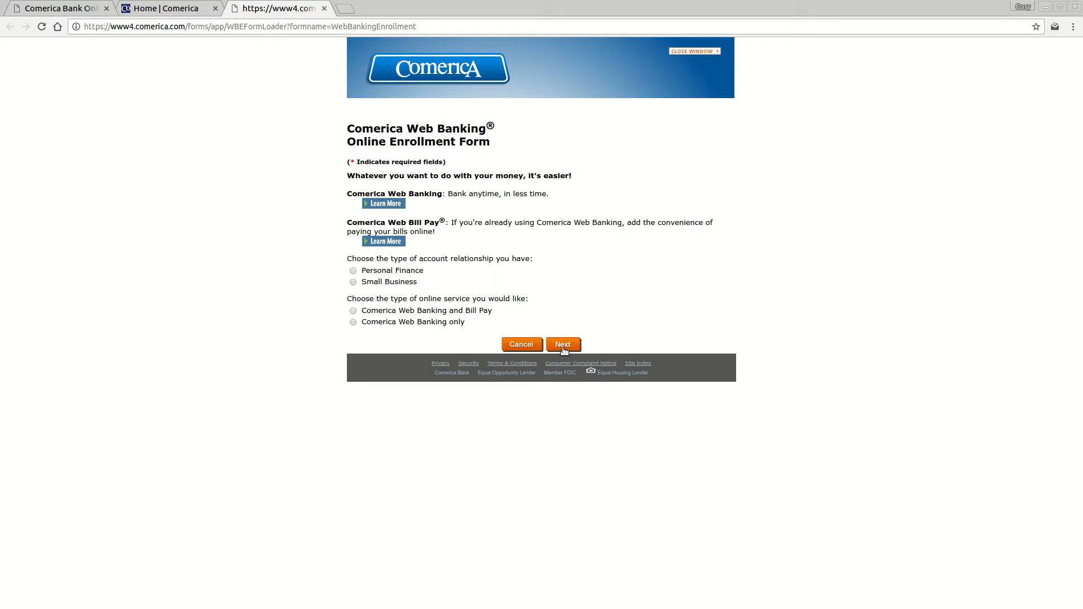
pyautogui.moveTo(565, 318)
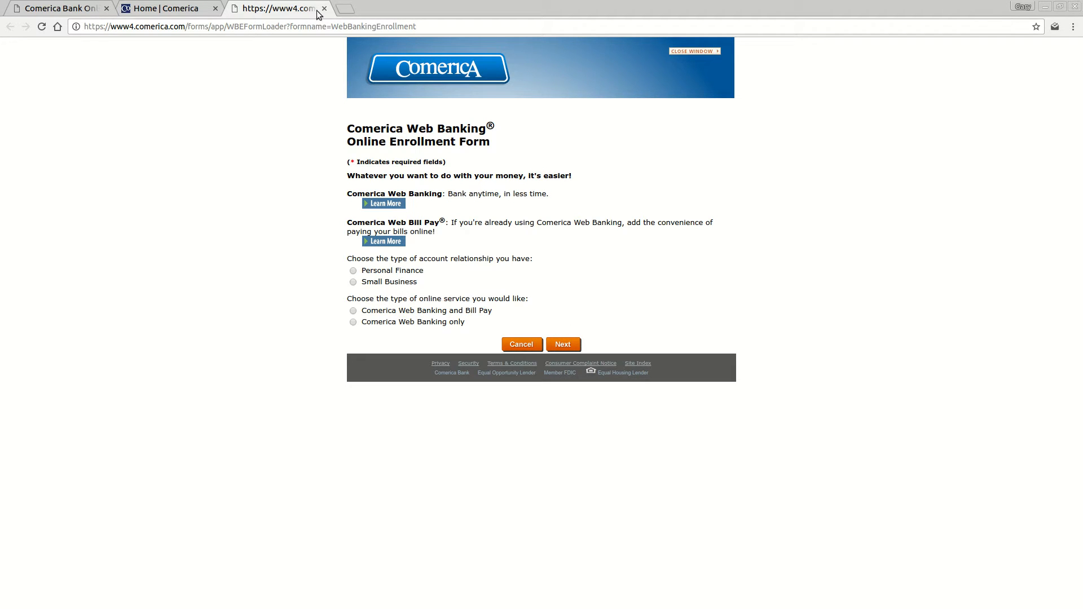
pyautogui.click(323, 8)
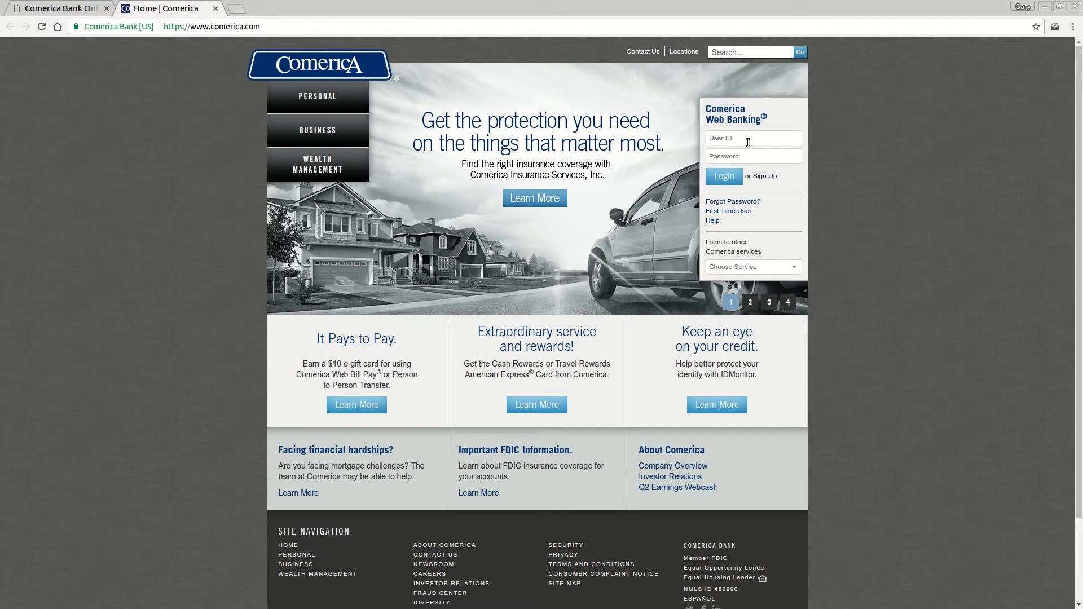
# Attempt a Web Banking login with blank User ID and Password fields.
pyautogui.click(752, 156)
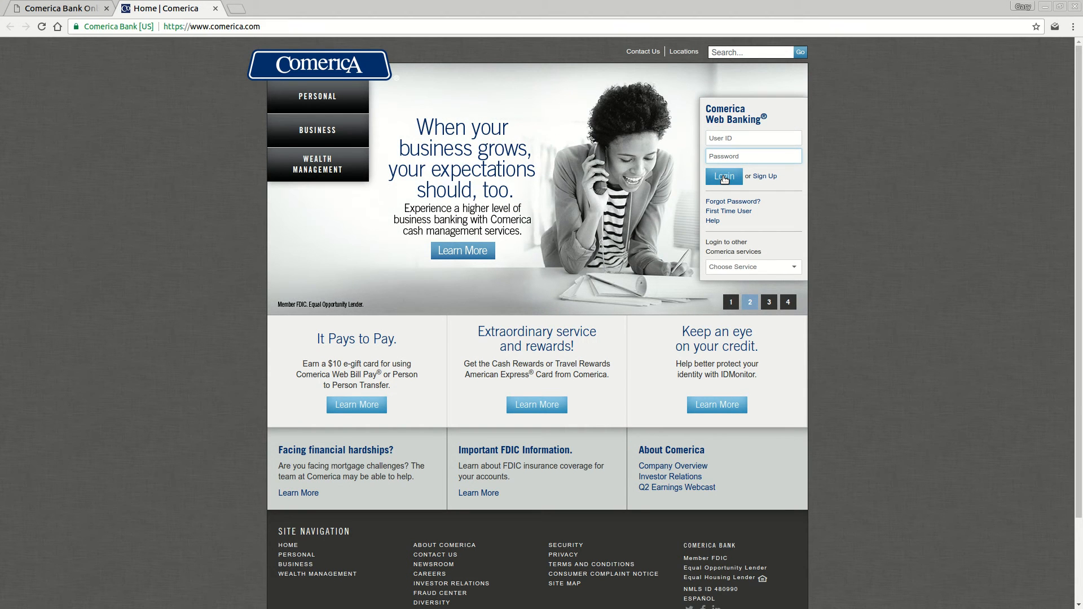
pyautogui.click(769, 302)
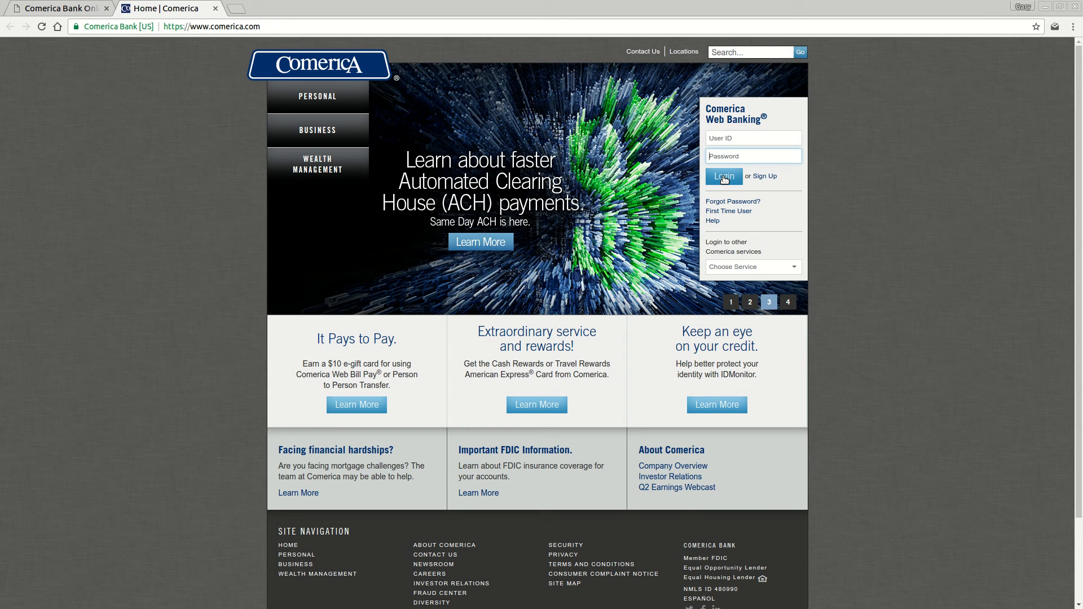
pyautogui.click(787, 302)
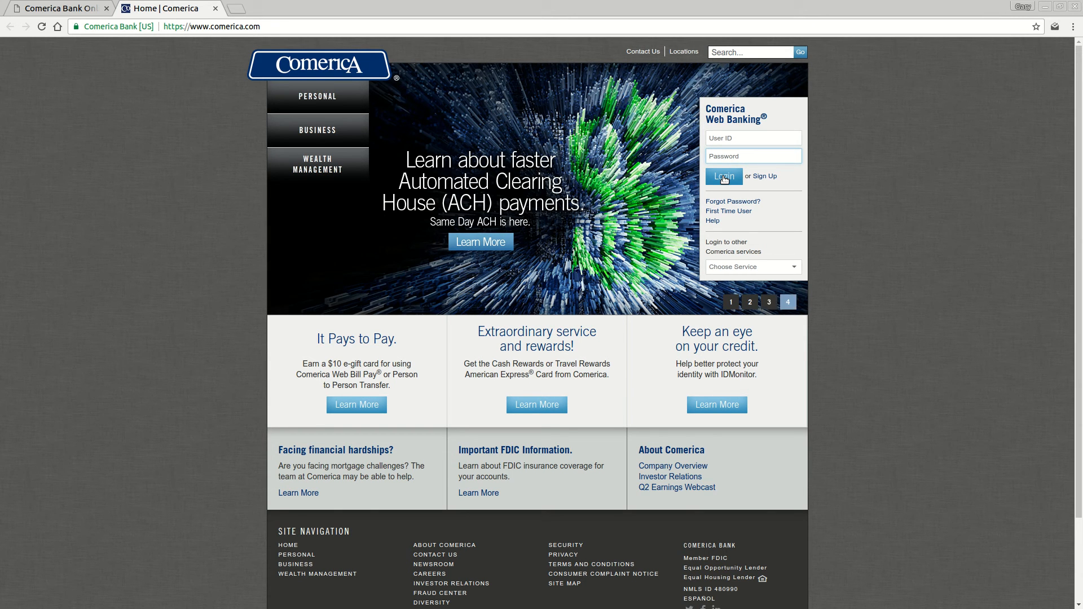